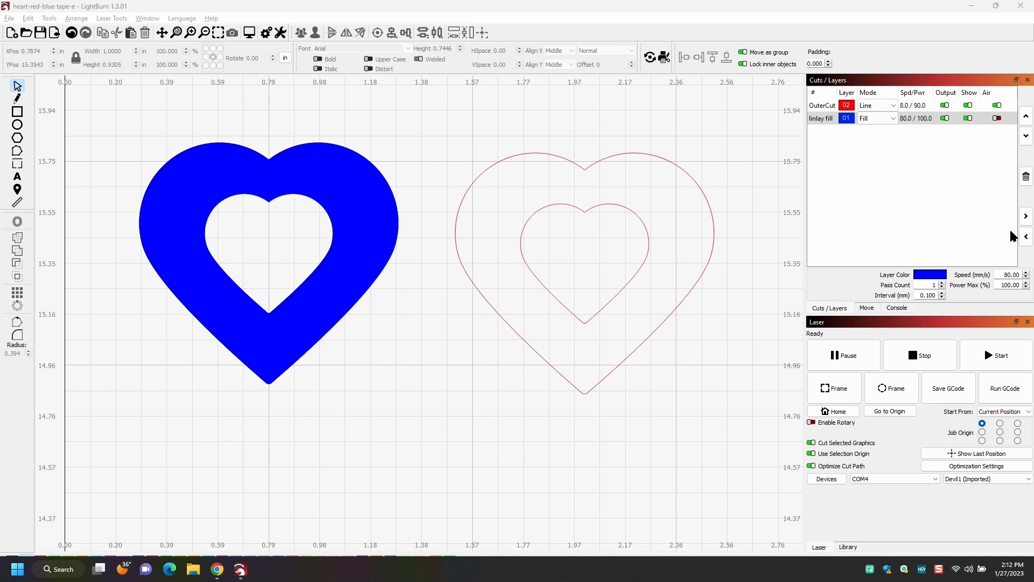
left_click_drag(386, 105, 385, 132)
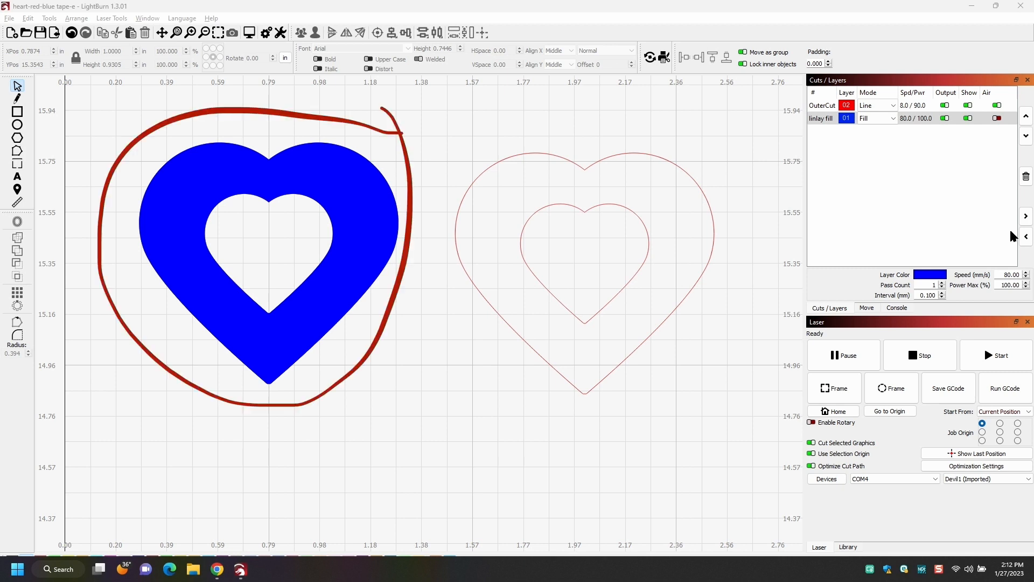